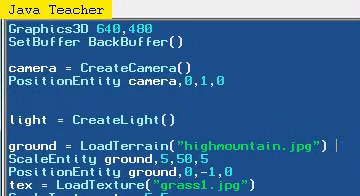
scroll(down, 3)
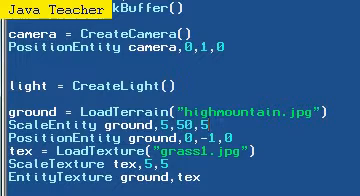
scroll(up, 3)
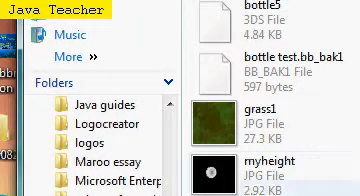
scroll(down, 3)
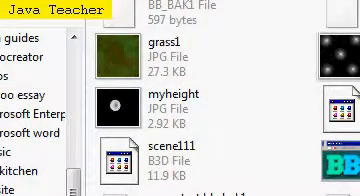
scroll(down, 3)
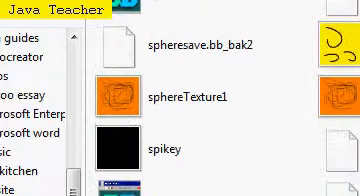